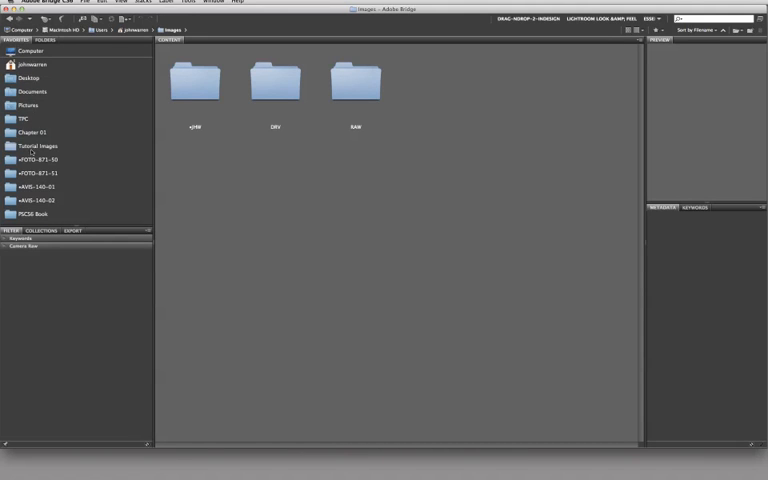
{"action": "mouse_move", "coordinate": [23, 117]}
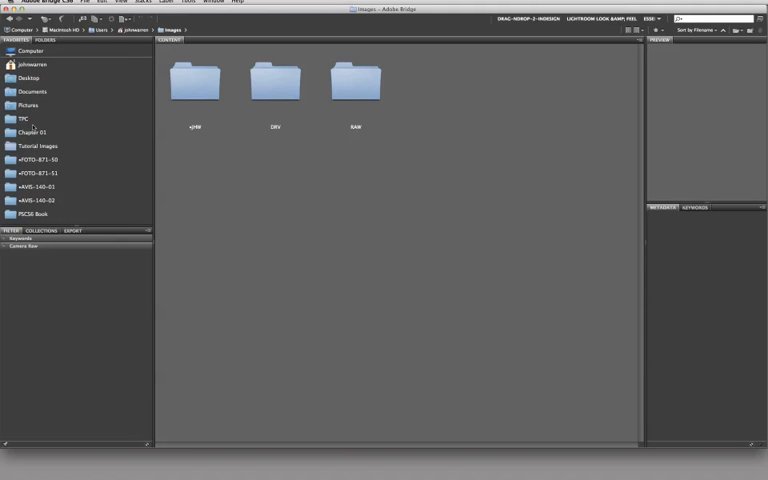
{"action": "mouse_move", "coordinate": [34, 135]}
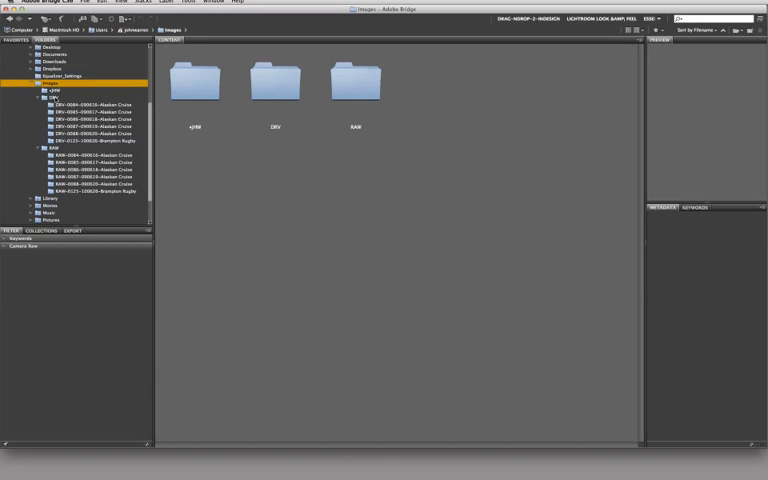
{"action": "mouse_move", "coordinate": [18, 48]}
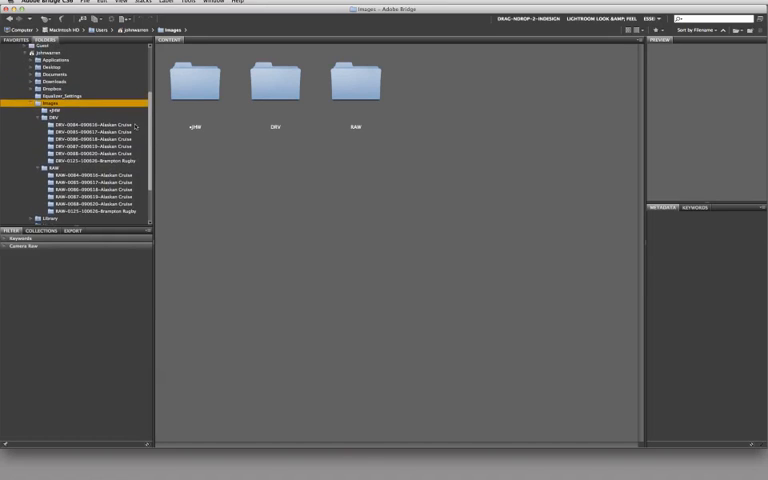
Open the home user folder and bring the Favorites list back into view.
{"action": "left_click", "coordinate": [37, 118]}
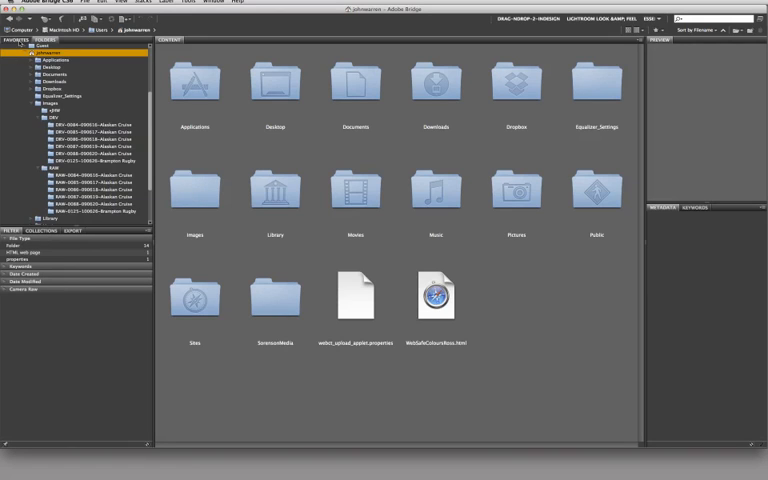
{"action": "left_click", "coordinate": [195, 193]}
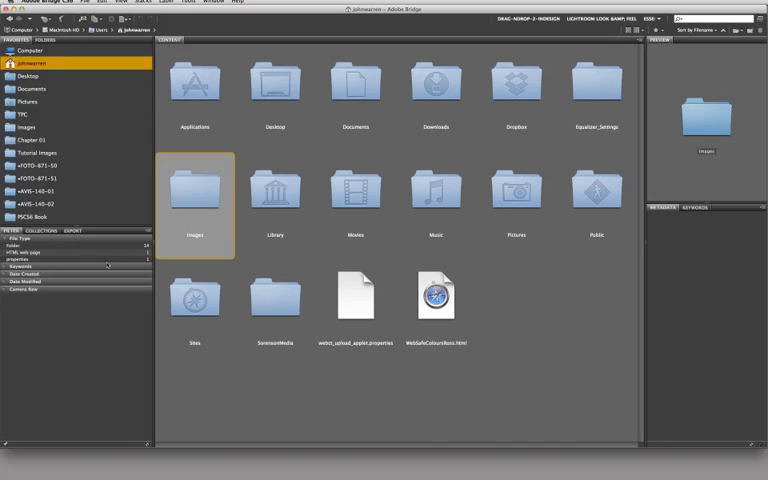
{"action": "double_click", "coordinate": [194, 193]}
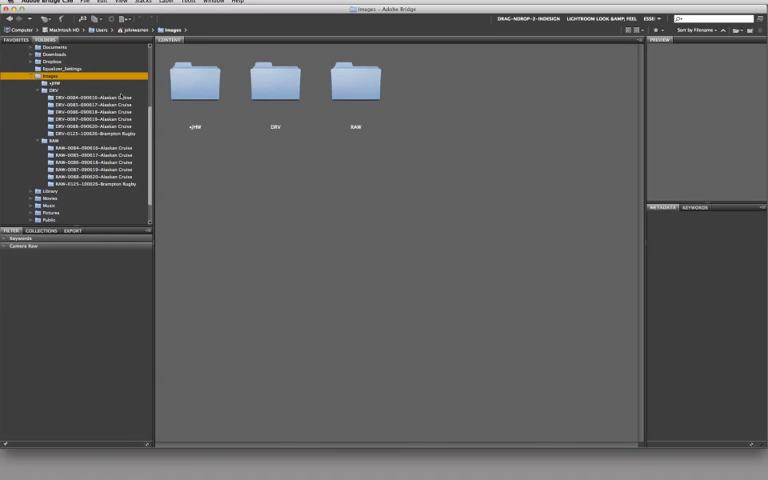
{"action": "mouse_move", "coordinate": [110, 128]}
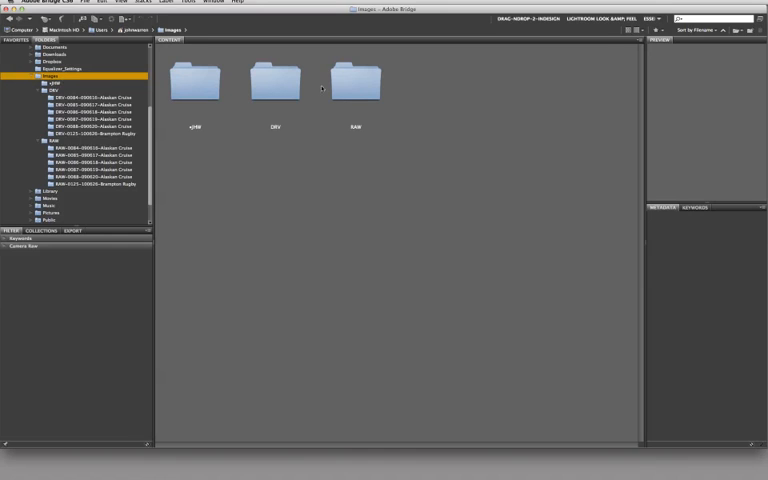
{"action": "left_click", "coordinate": [355, 80]}
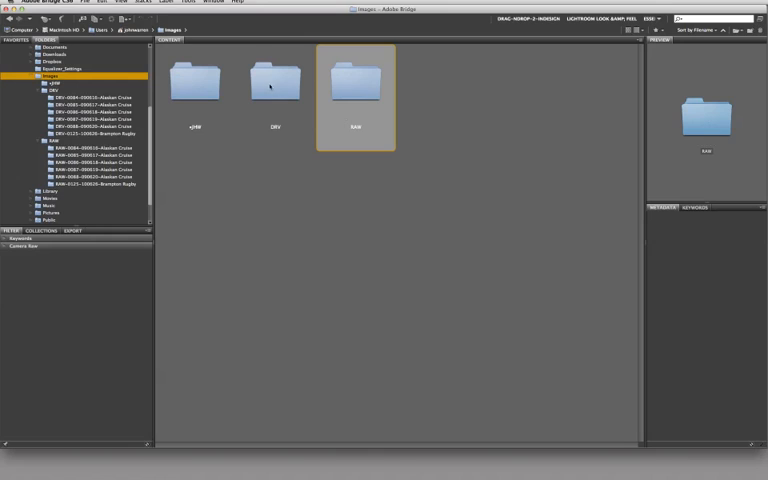
{"action": "mouse_move", "coordinate": [278, 92]}
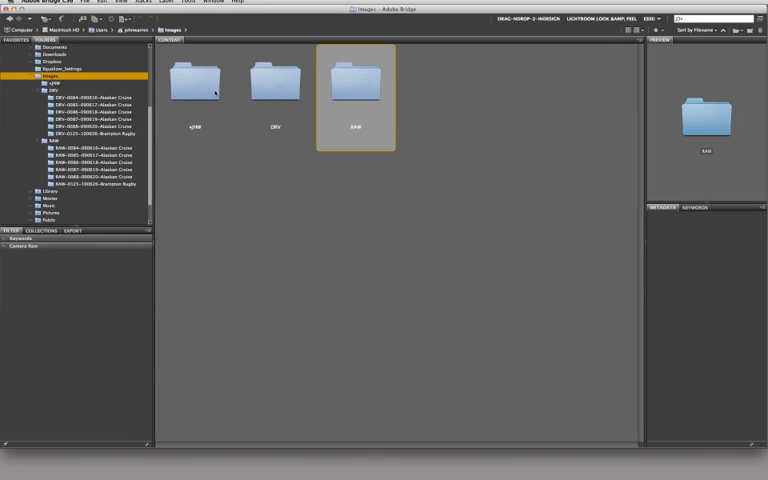
{"action": "mouse_move", "coordinate": [275, 102]}
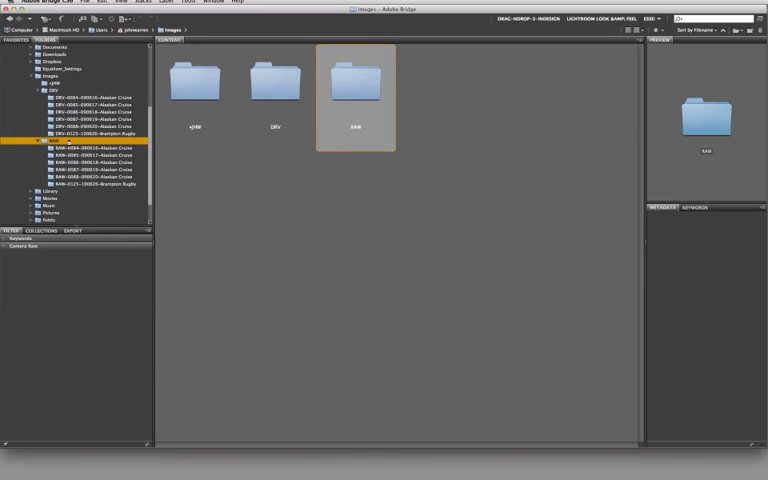
{"action": "double_click", "coordinate": [355, 83]}
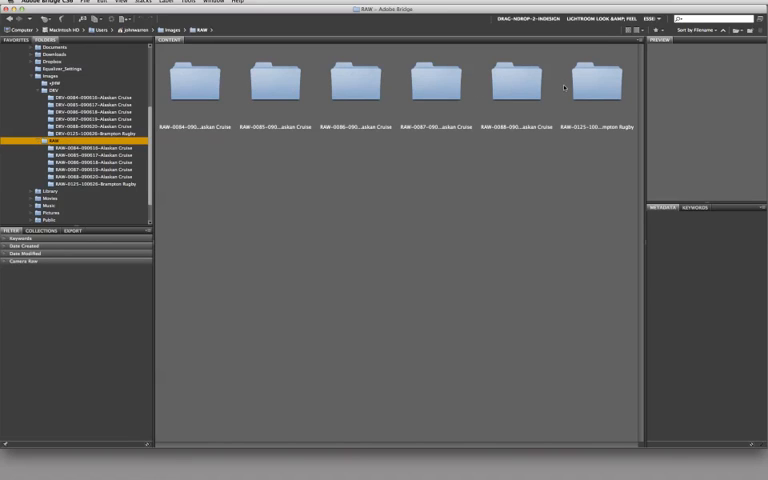
{"action": "mouse_move", "coordinate": [511, 89]}
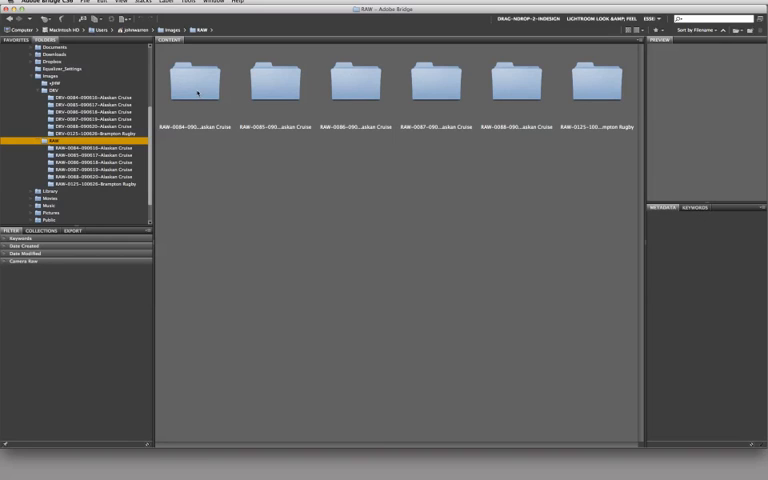
{"action": "left_click", "coordinate": [198, 84]}
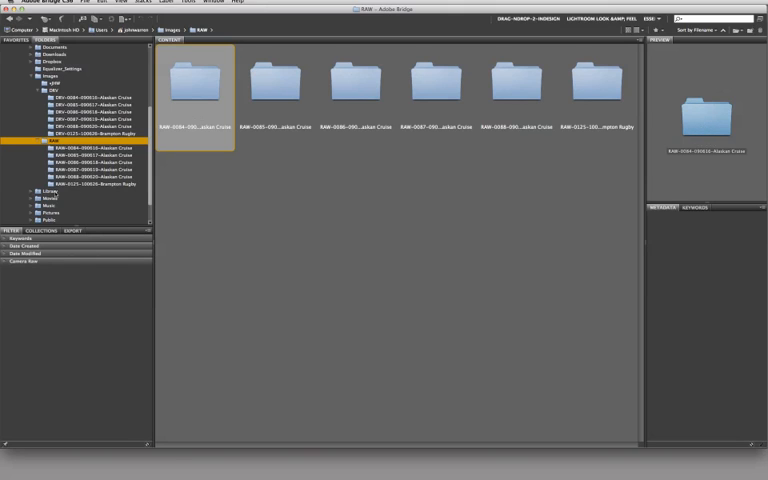
Open the RAW-0084 Alaskan Cruise shoot and preview photo 0084-101.nef.
{"action": "double_click", "coordinate": [204, 85]}
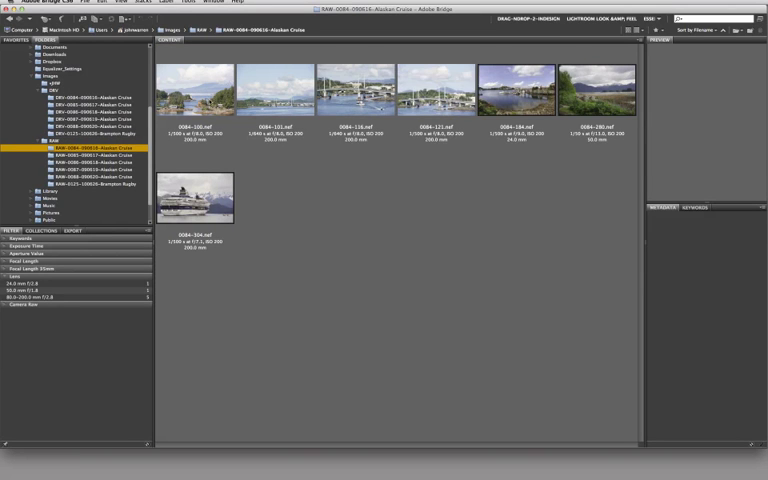
{"action": "left_click", "coordinate": [197, 102]}
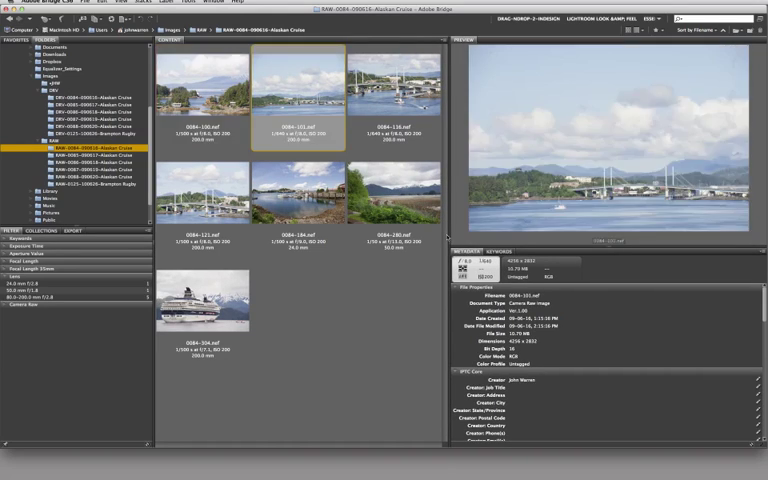
Preview photo 0084-121, then 0084-100.nef with its metadata.
{"action": "left_click", "coordinate": [205, 208]}
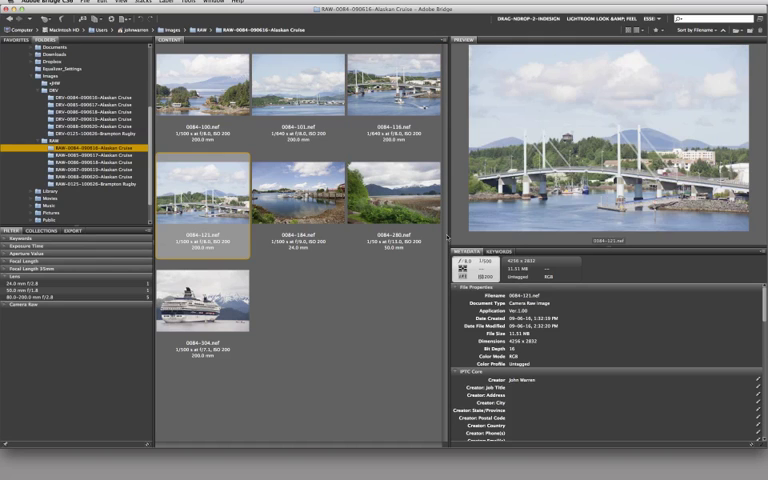
{"action": "left_click", "coordinate": [300, 195]}
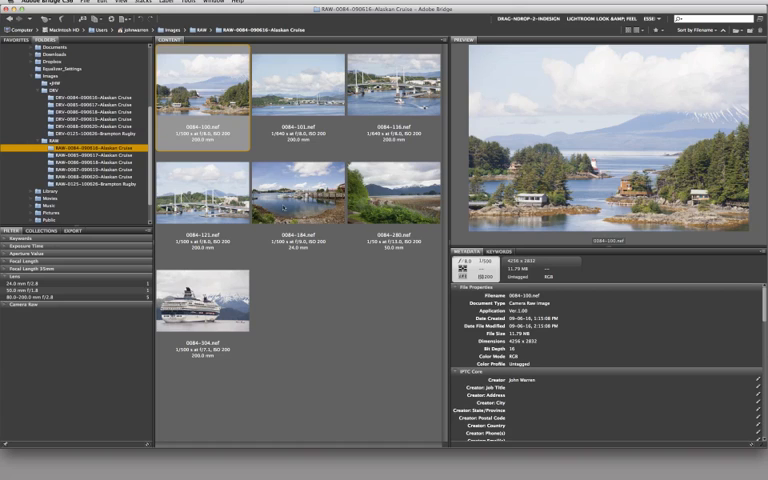
Clear the selection and filter photos to the 80.0-200.0 mm f/2.8 lens.
{"action": "left_click", "coordinate": [296, 195]}
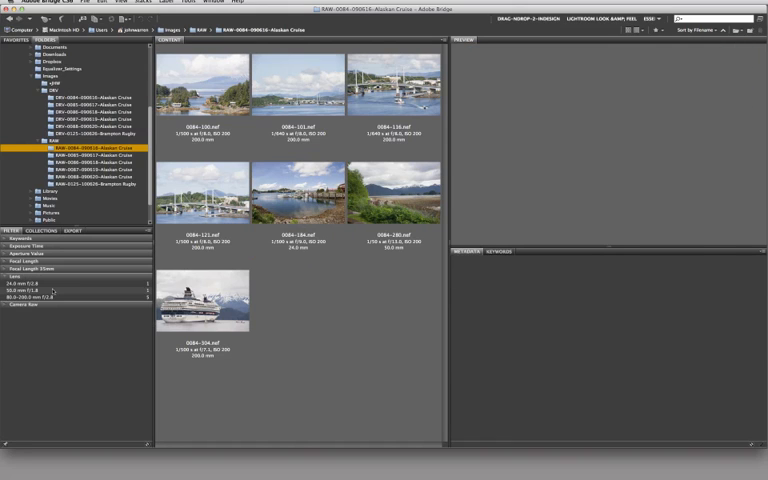
{"action": "left_click", "coordinate": [18, 284]}
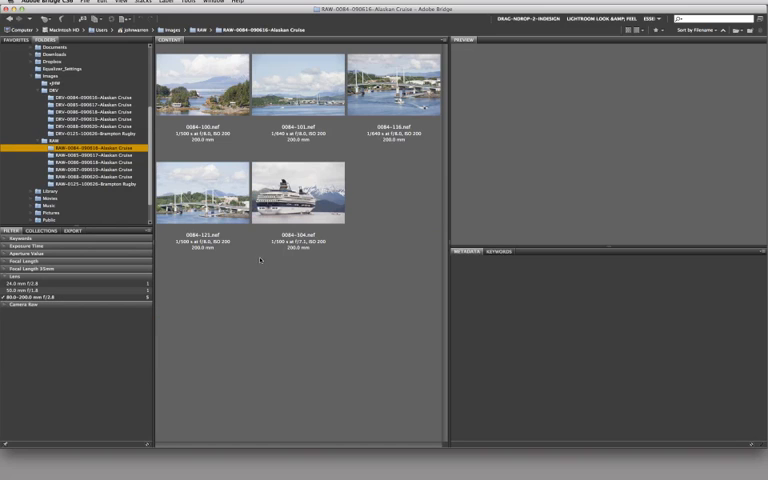
{"action": "mouse_move", "coordinate": [331, 166]}
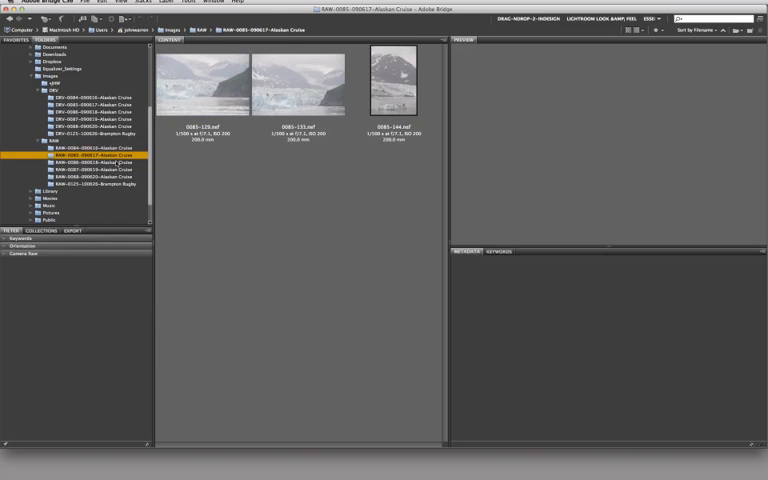
{"action": "left_click", "coordinate": [85, 162]}
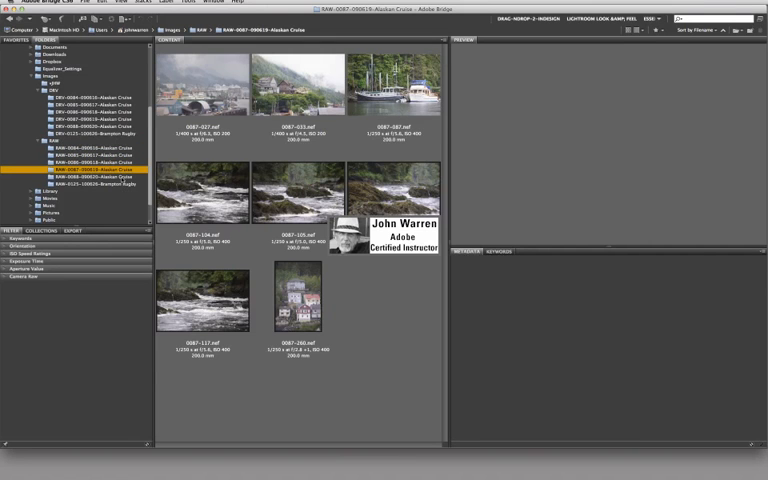
{"action": "left_click", "coordinate": [97, 177]}
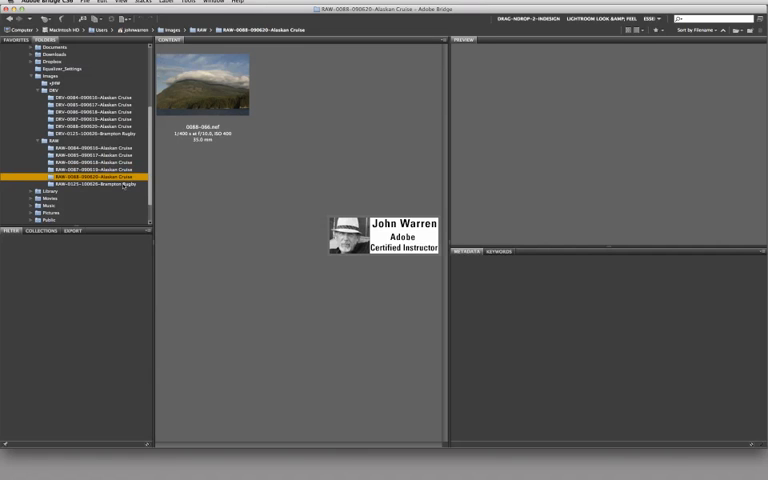
{"action": "left_click", "coordinate": [95, 155]}
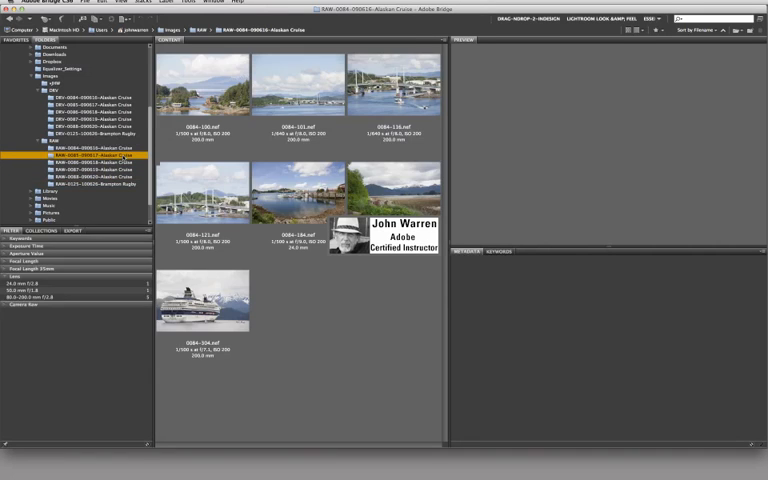